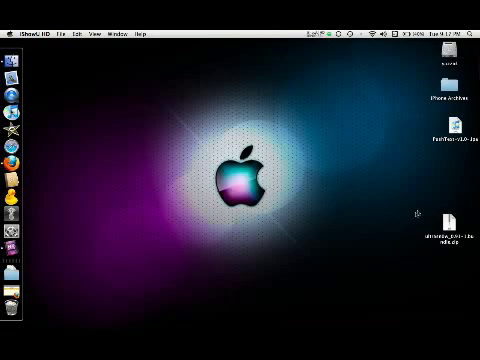
- Launch PwnageTool and reach Expert-mode General settings with 'Activate the phone' left checked
click(446, 225)
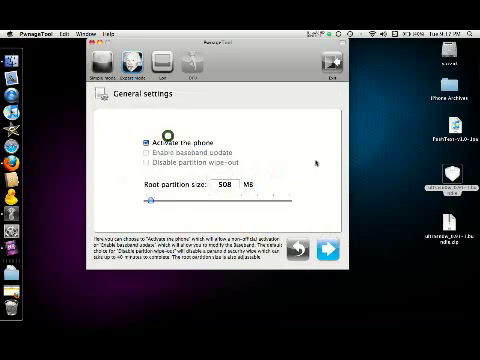
click(323, 251)
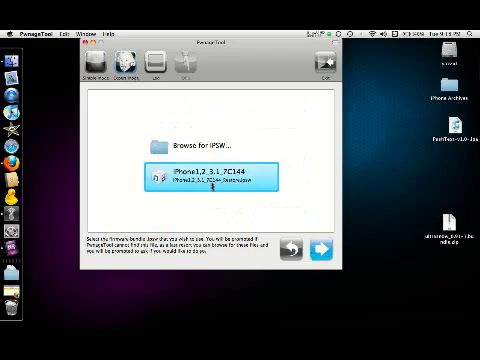
- Select the iPhone1,2_3.1_7C144 firmware bundle and proceed to build the custom .ipsw
click(319, 253)
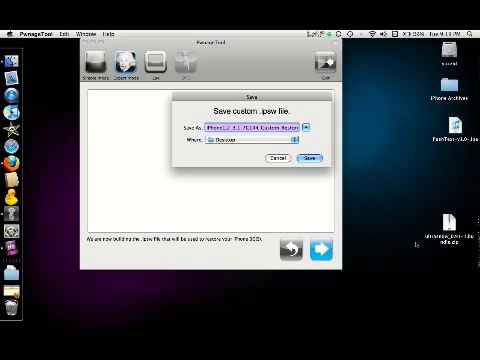
mouse_move(383, 203)
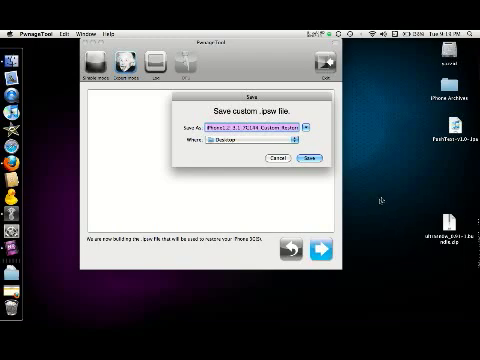